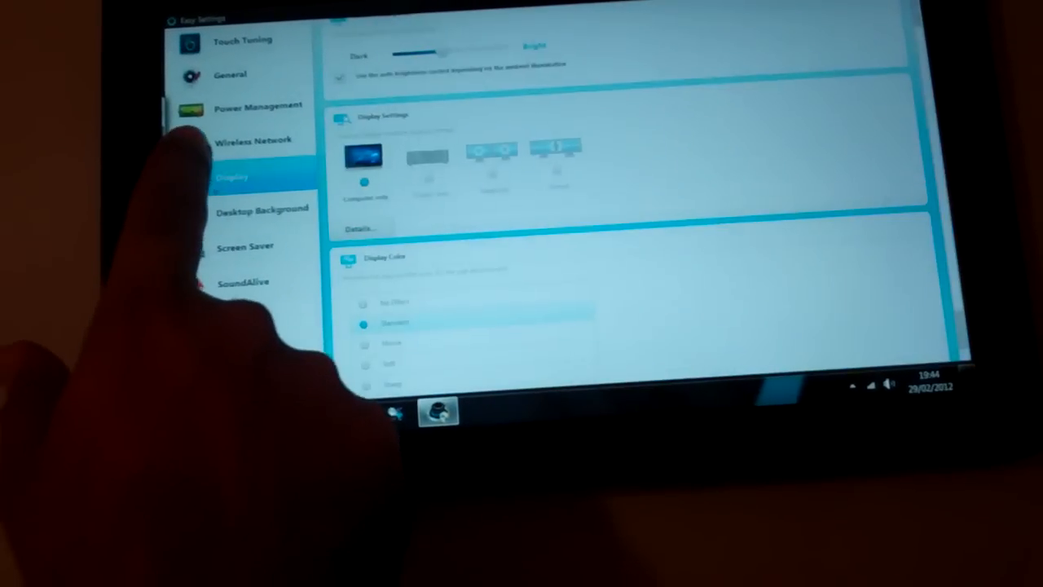
# Close Samsung Easy Settings so the Windows Start menu shows.
pyautogui.click(257, 139)
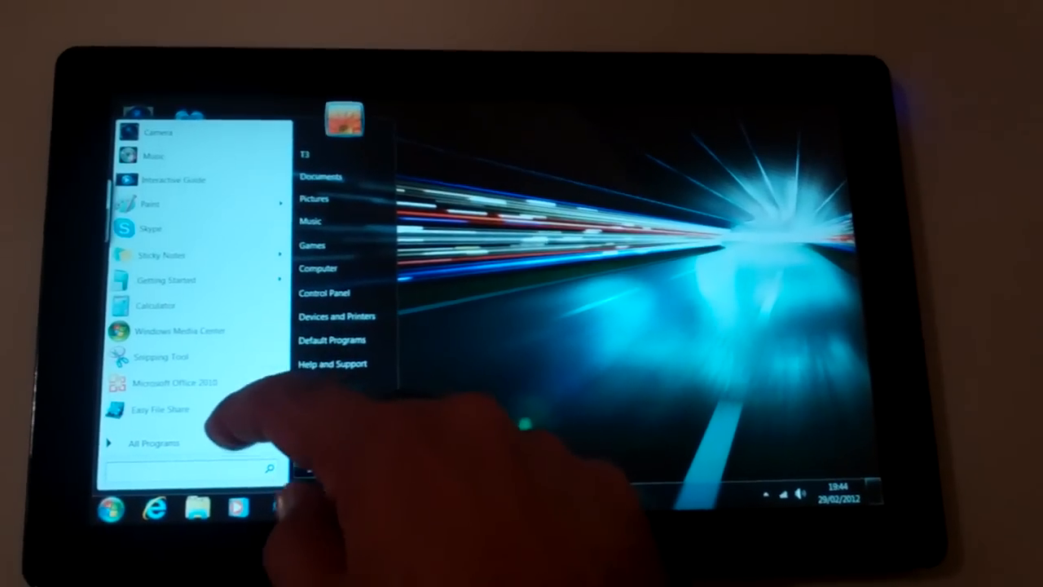
# Start Samsung Touch Launcher, showing app tiles, clock, weather and ToDo summary.
pyautogui.click(154, 442)
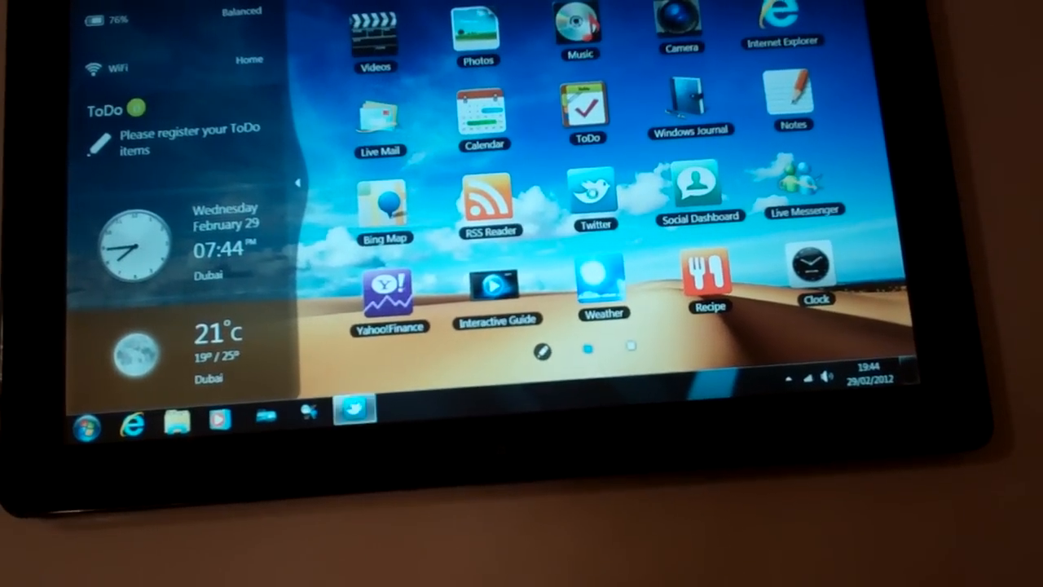
# Browse the Twitter feed, then open Calendar on the 2012.02.26–03.03 week.
pyautogui.click(595, 195)
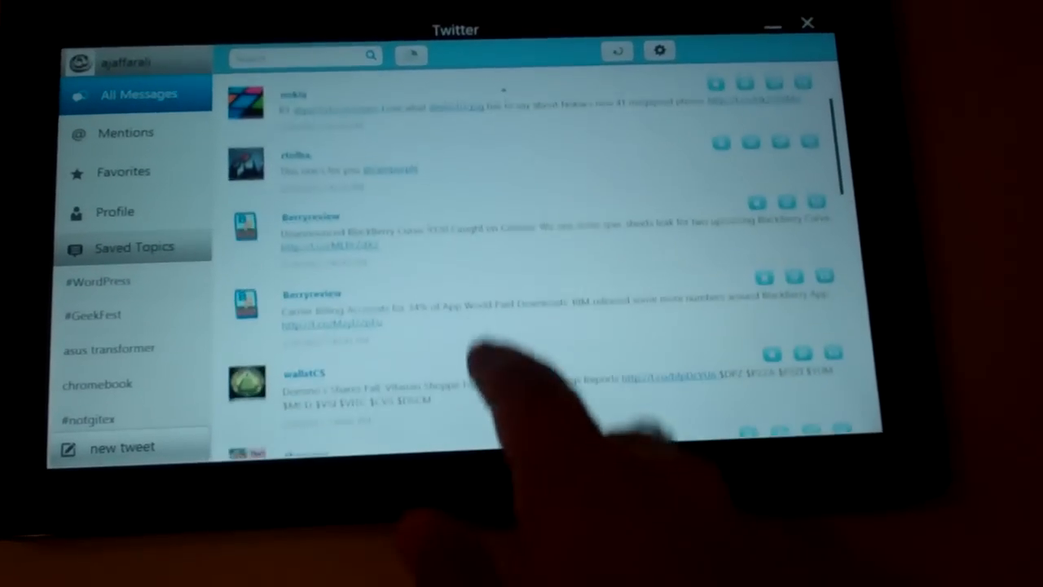
pyautogui.scroll(-3)
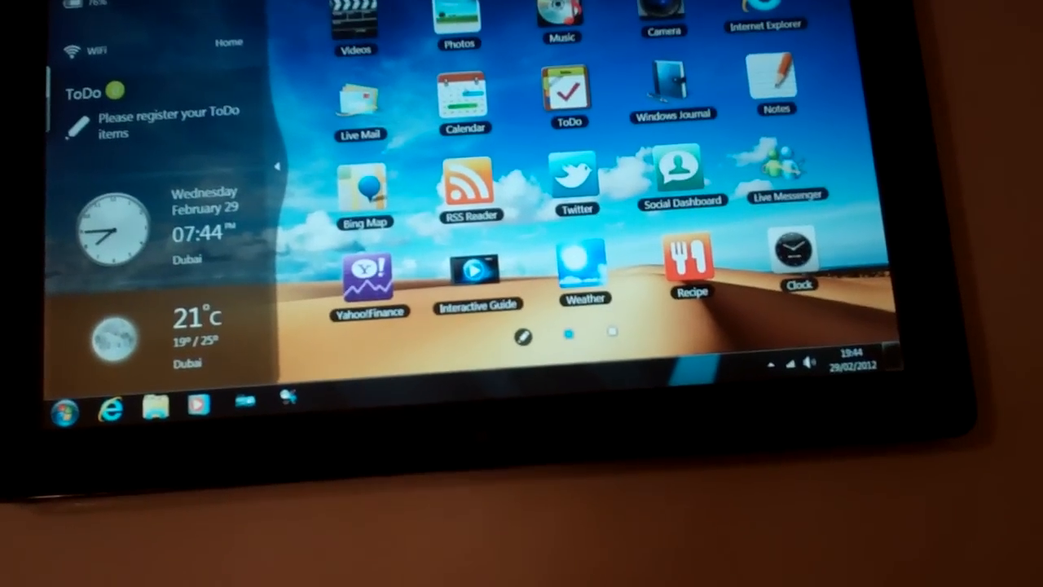
pyautogui.click(465, 98)
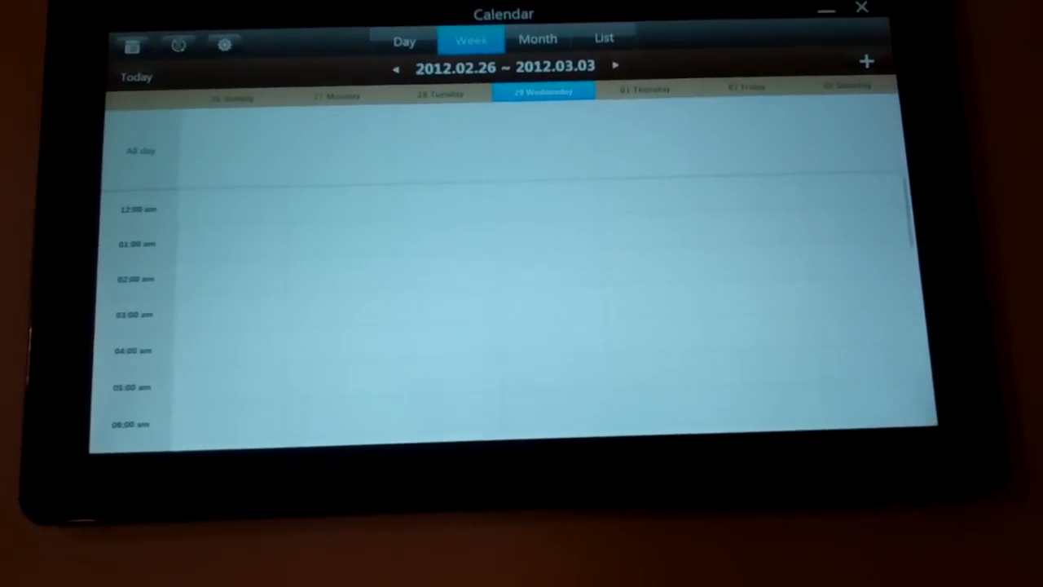
# View Calendar events as a list, close Calendar, and launch ToDo.
pyautogui.click(537, 39)
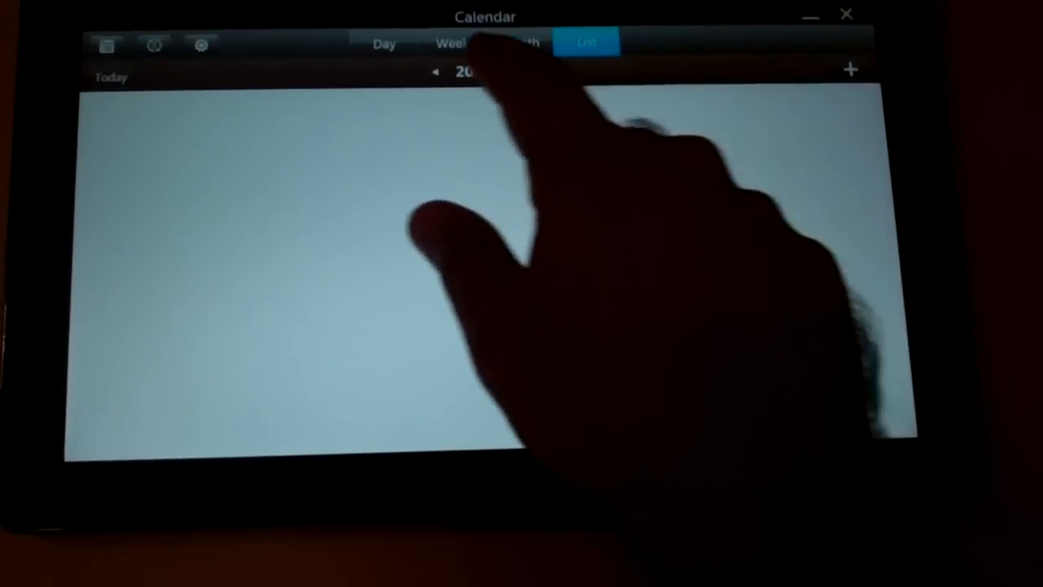
pyautogui.click(383, 42)
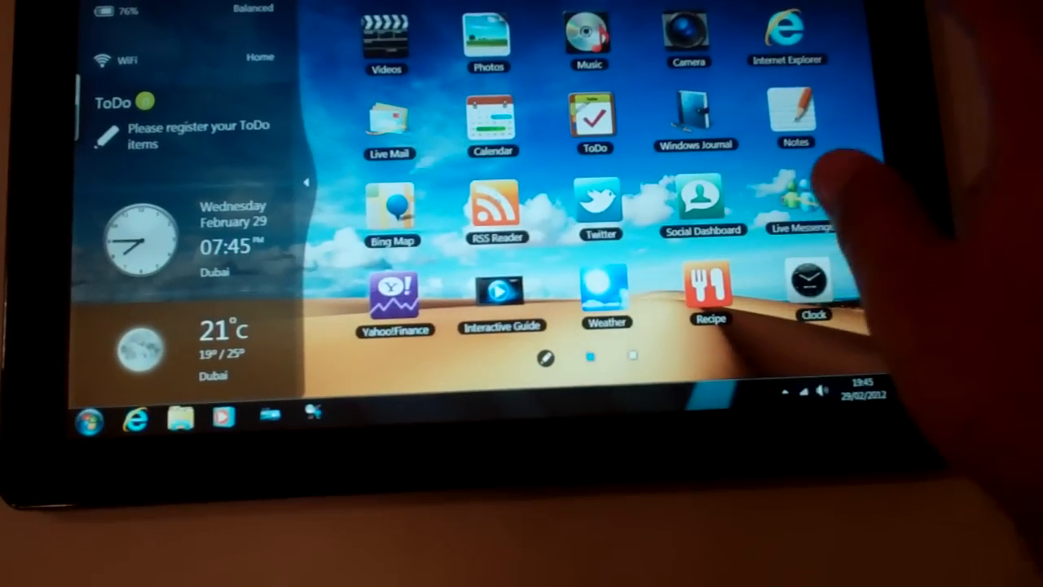
pyautogui.click(497, 203)
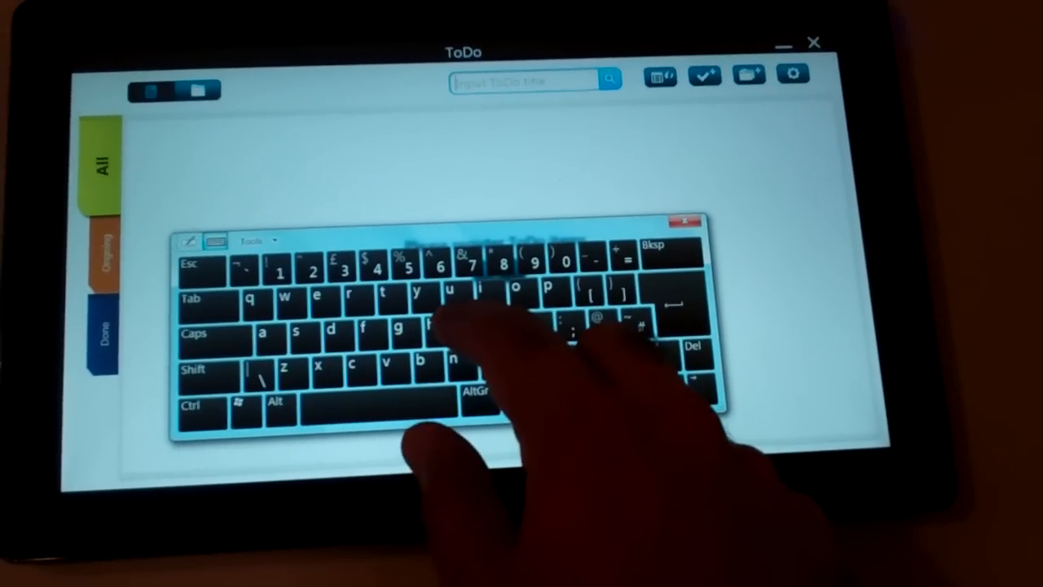
# Enter 'hello there' as the ToDo title and dismiss the on-screen keyboard.
pyautogui.write('hello there')
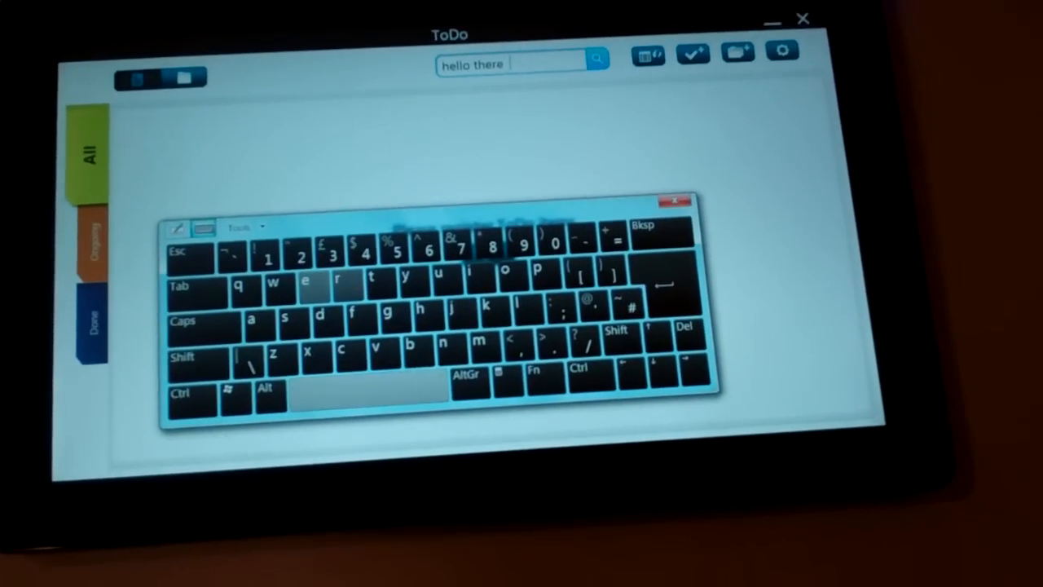
pyautogui.click(676, 201)
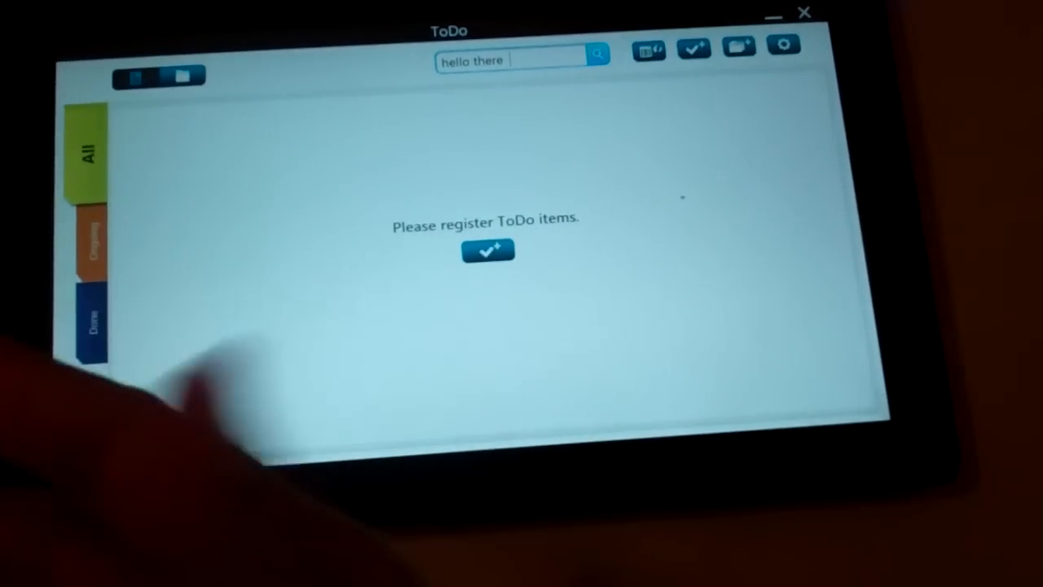